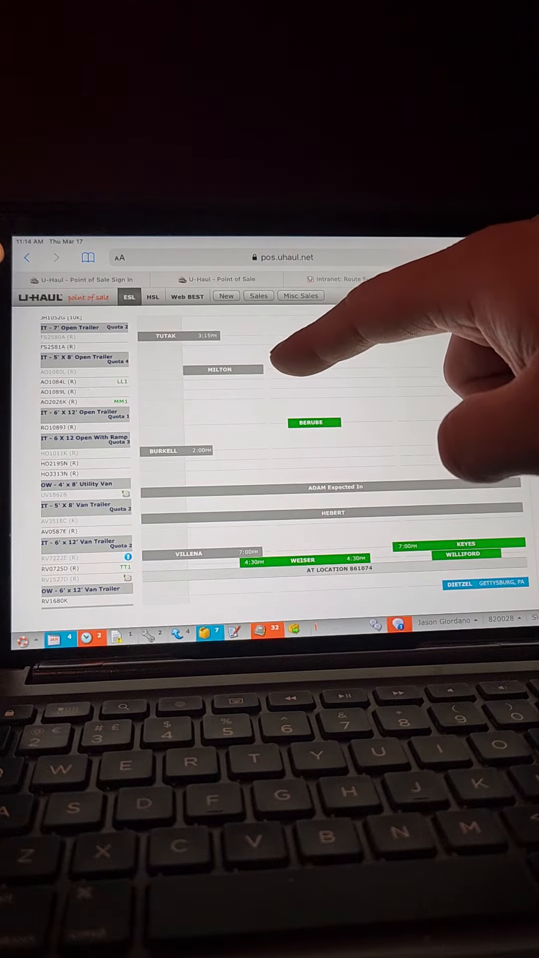
mouse_move(233, 372)
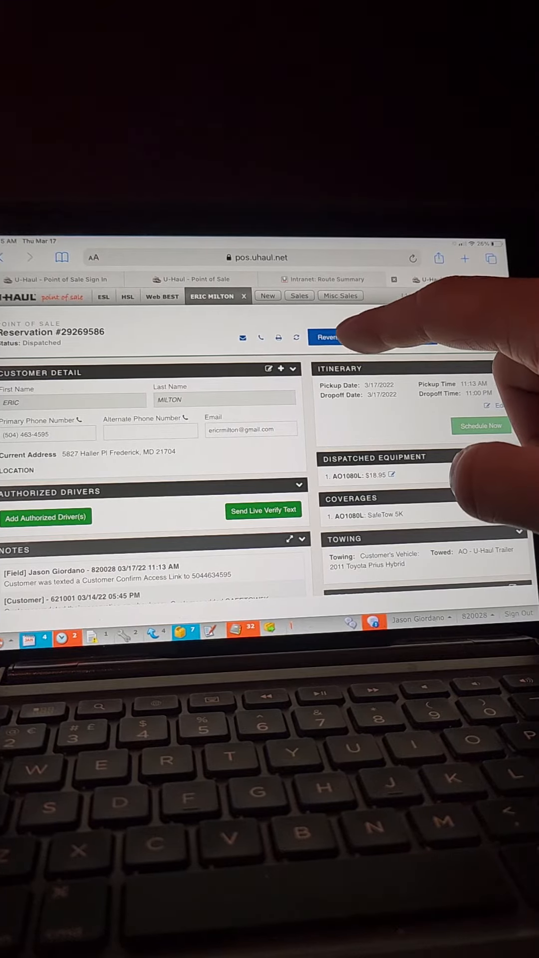
Step: Begin reversing the dispatch of reservation #29269586, raising the confirmation prompt
left_click(330, 337)
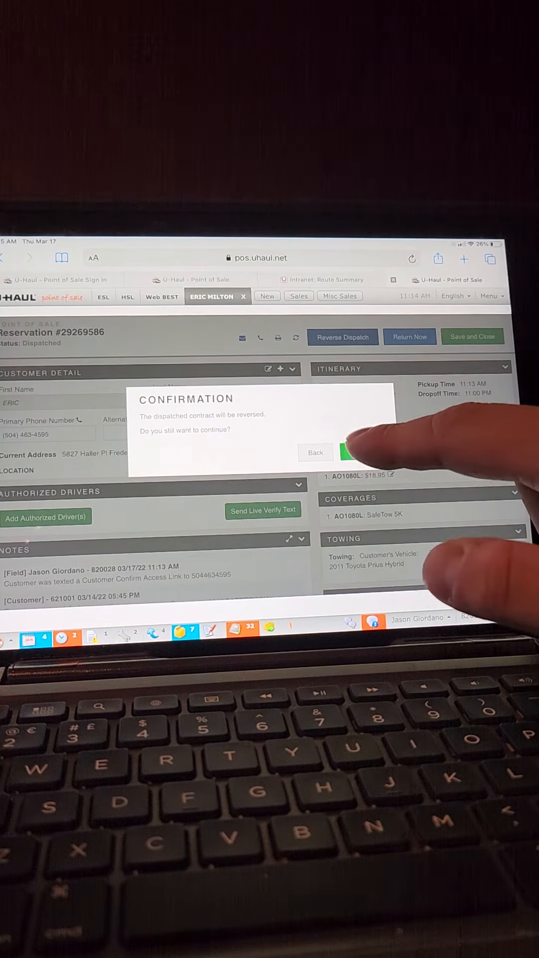
Step: Confirm reversing the dispatched contract, landing on Take Payment for rental 29269586
left_click(349, 452)
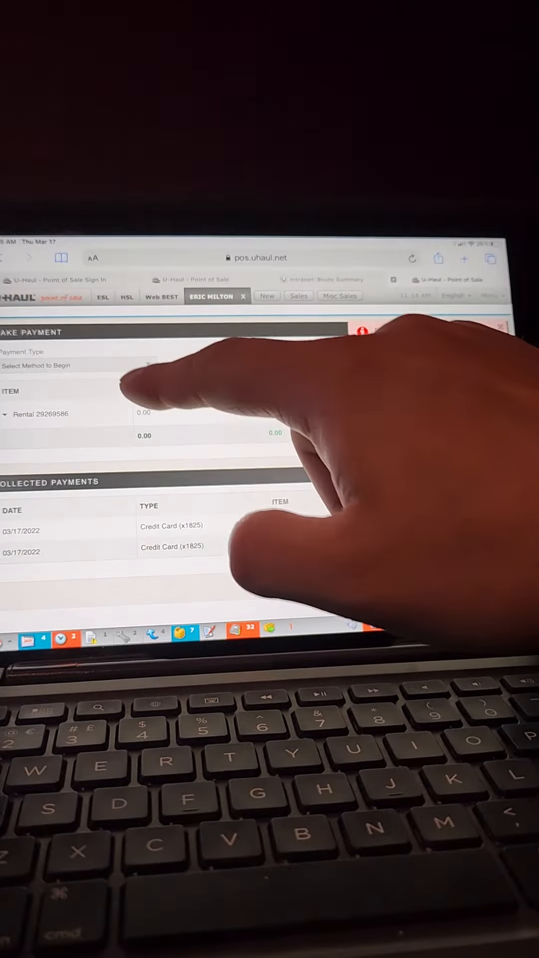